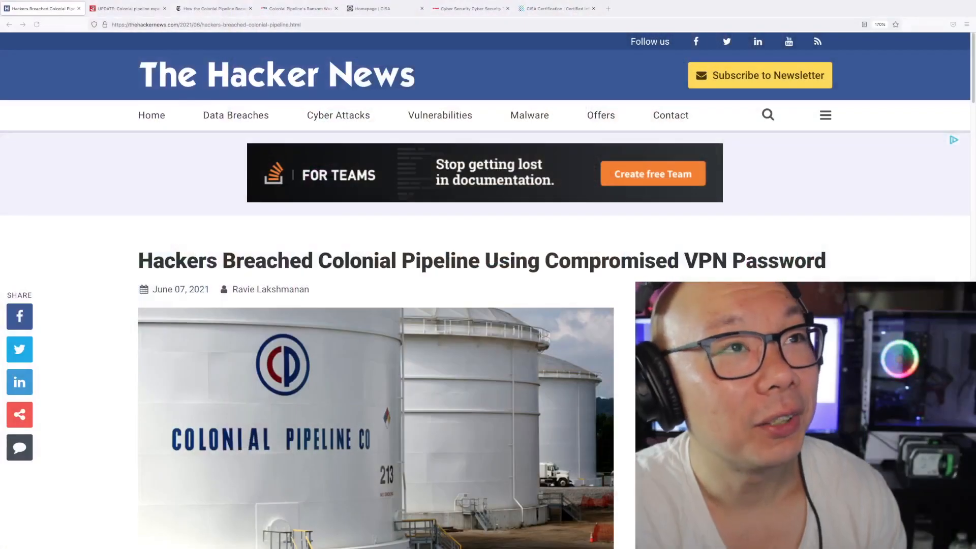
# - Scroll down past the header photo into the article's opening paragraphs on the compromised VPN password
pyautogui.scroll(-3)
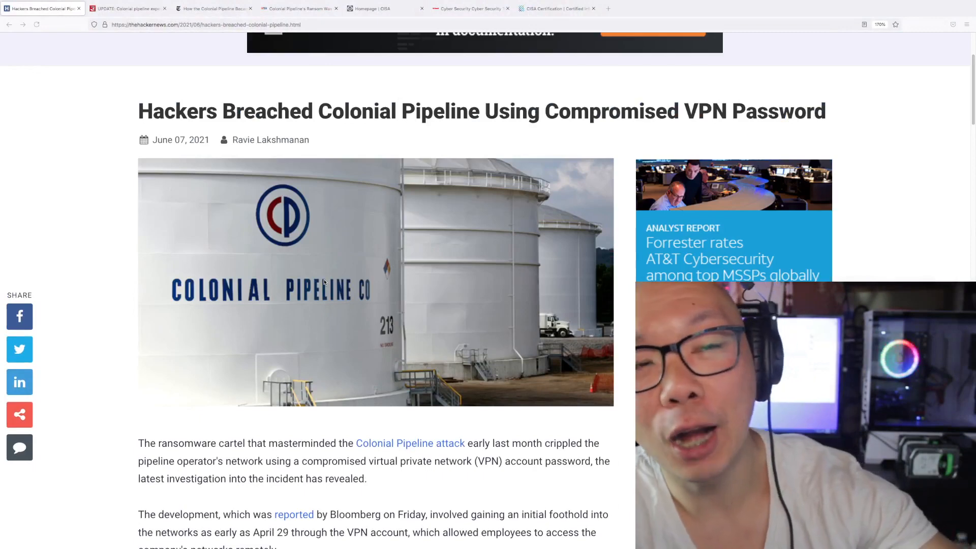
pyautogui.scroll(-3)
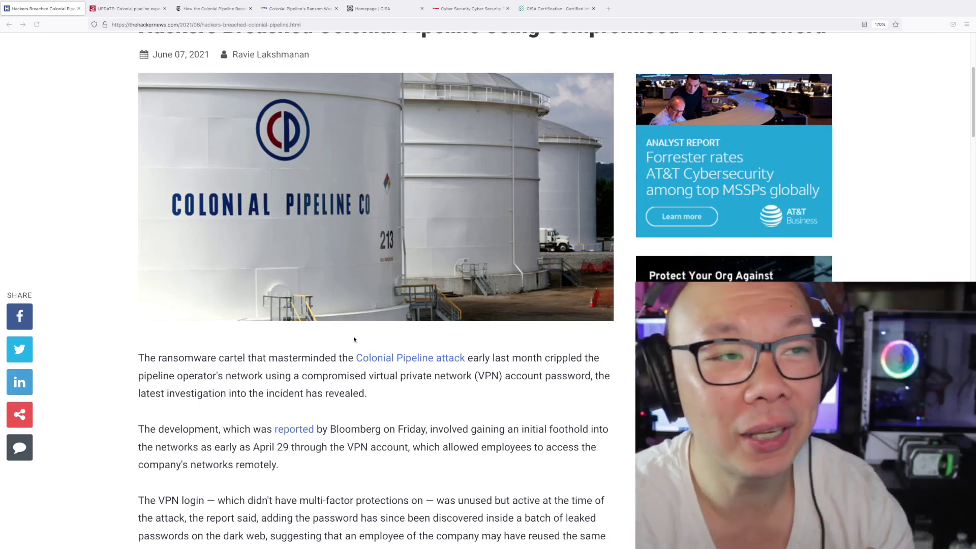
pyautogui.scroll(-3)
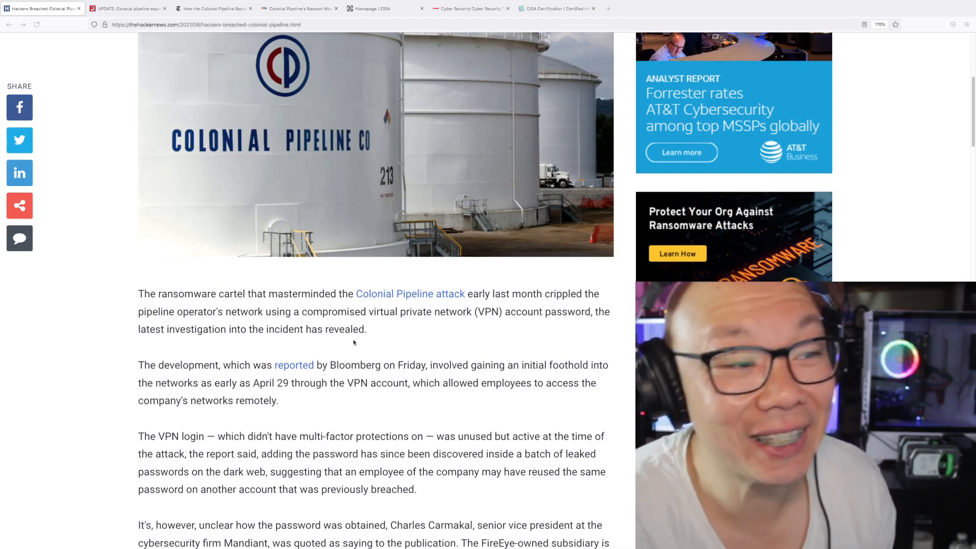
pyautogui.scroll(-3)
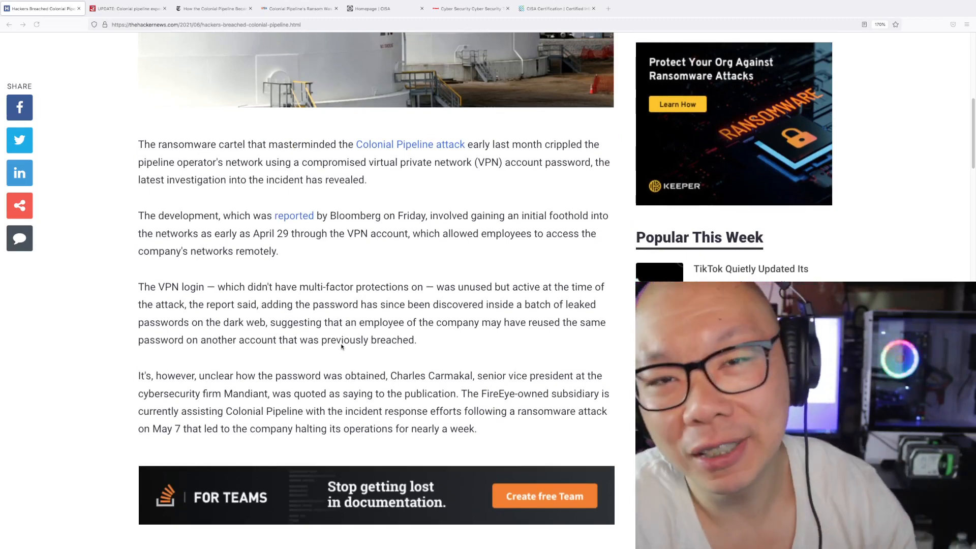
# - Scroll the article down to the leaked VPN password and Mandiant incident response paragraph
pyautogui.scroll(-3)
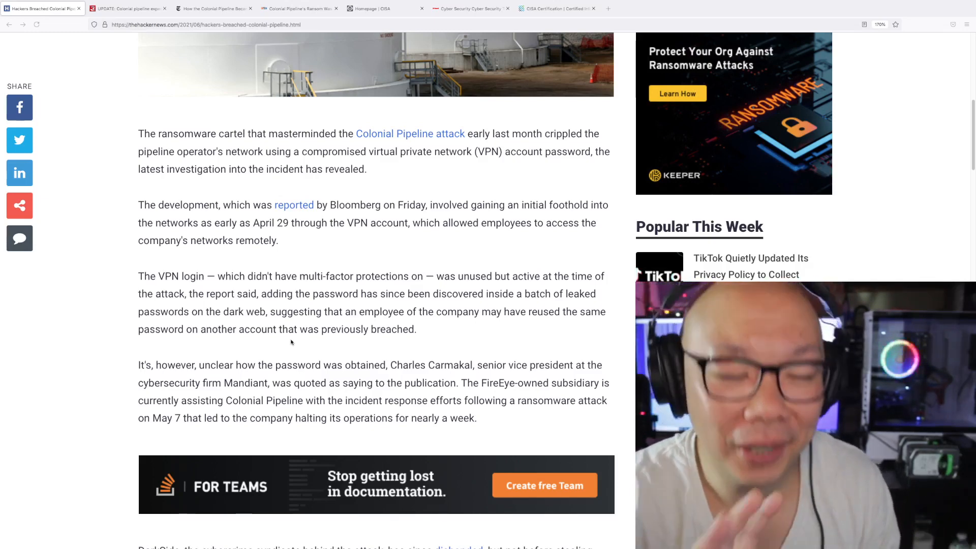
# - Read the DarkSide ransom and TSA directive paragraphs, then switch to the ISACA CISA certification page
pyautogui.scroll(-3)
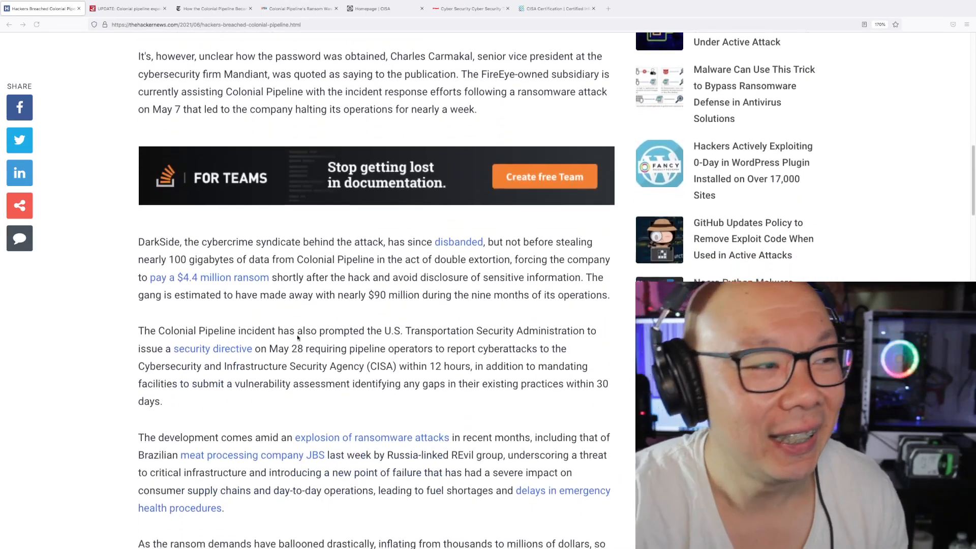
pyautogui.scroll(-3)
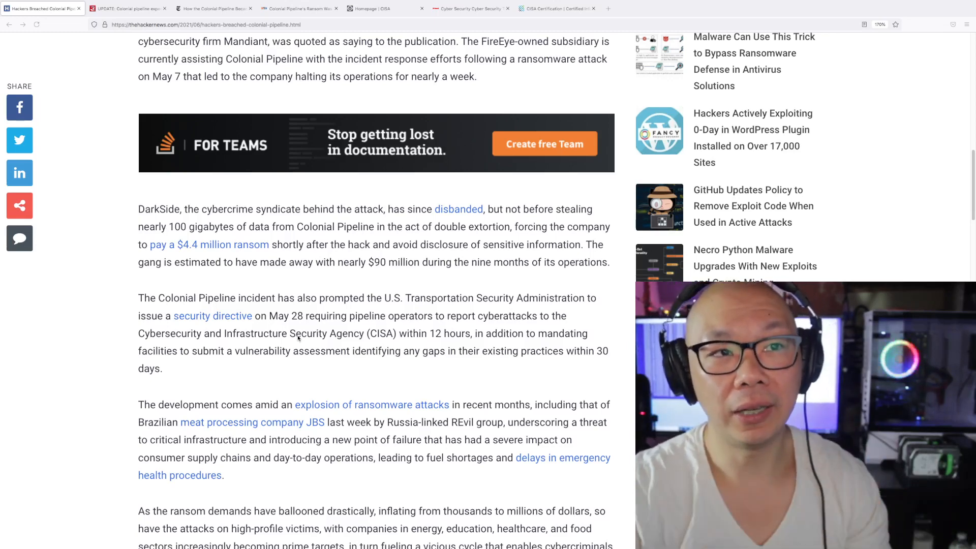
pyautogui.click(554, 8)
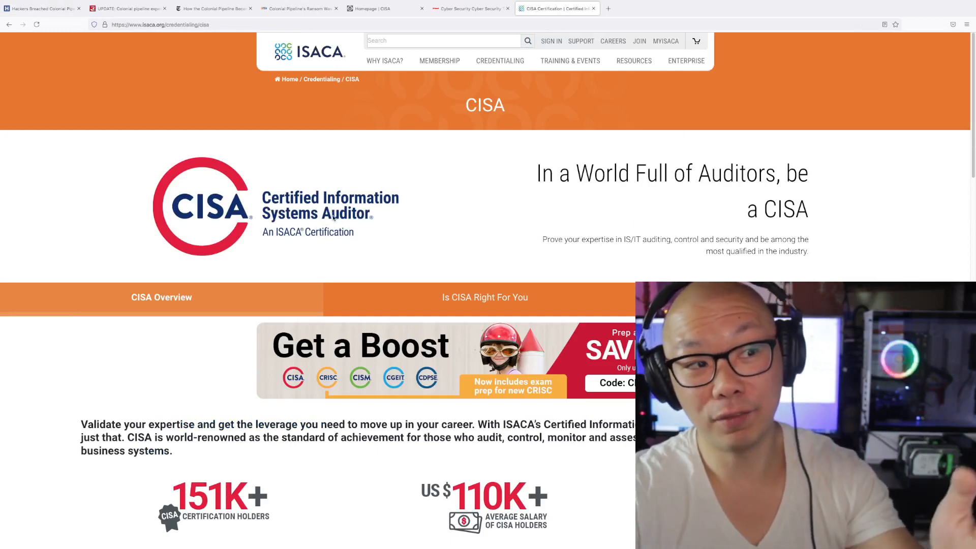
# - Return to the Hacker News Colonial Pipeline article at the DarkSide and TSA directive paragraphs
pyautogui.click(41, 9)
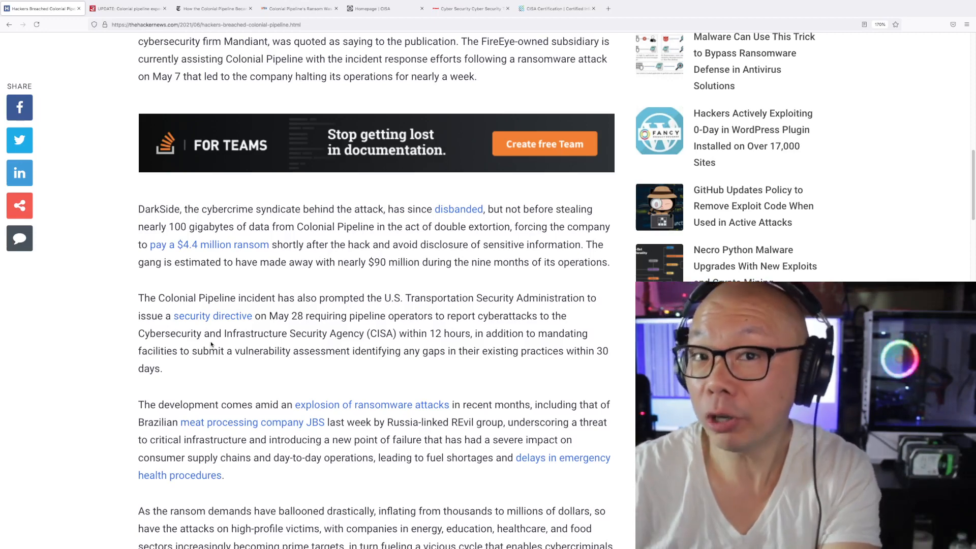
# - Scroll through the REvil DDoS, NetScout and FBI ransomware paragraphs to the article's share links
pyautogui.scroll(-3)
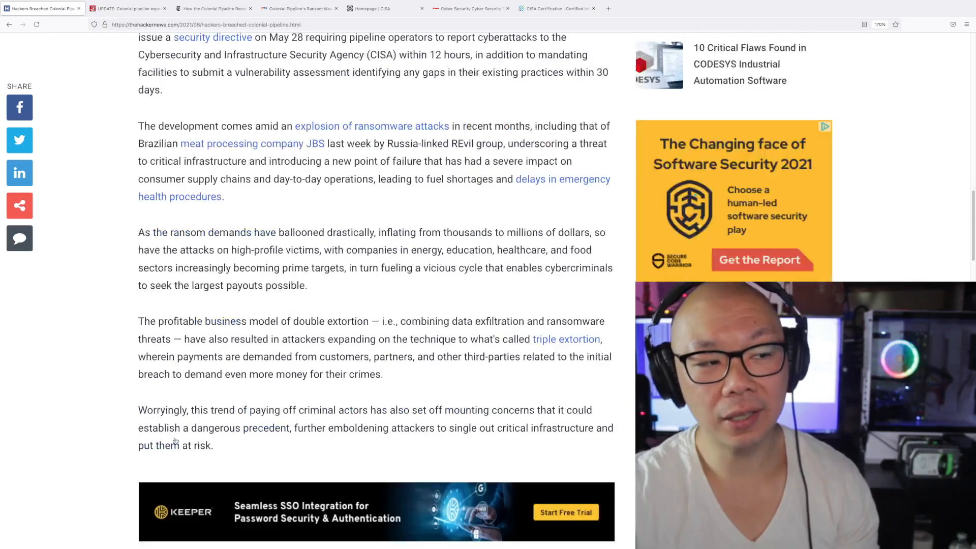
pyautogui.scroll(-3)
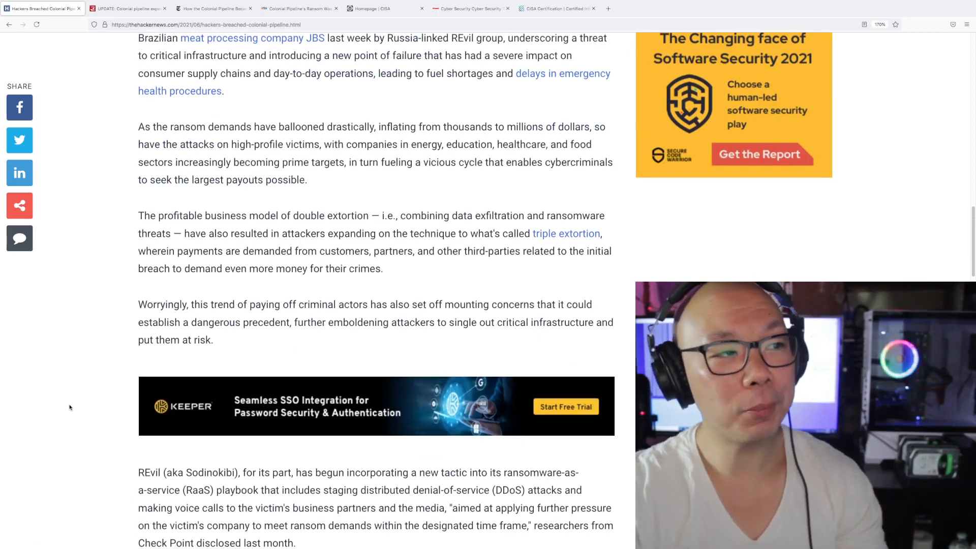
pyautogui.scroll(-3)
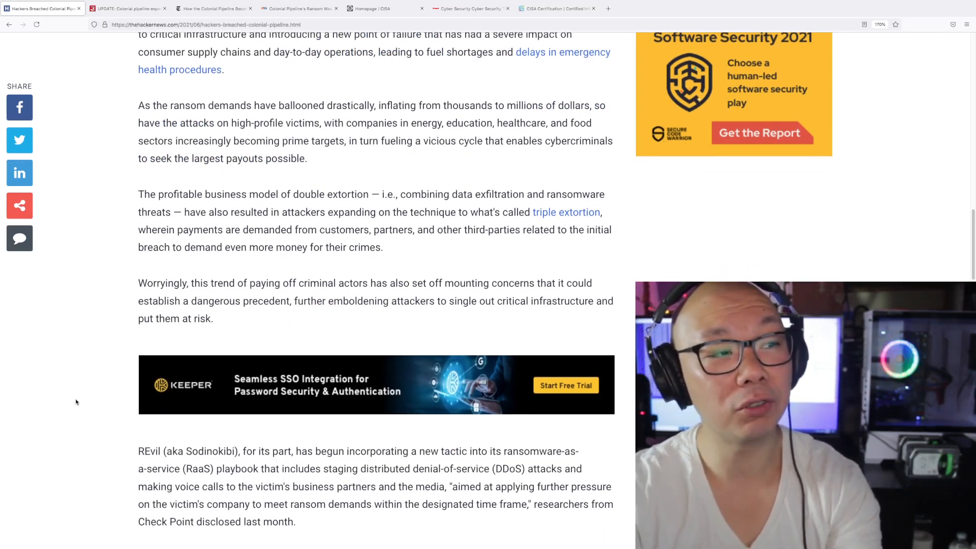
pyautogui.scroll(3)
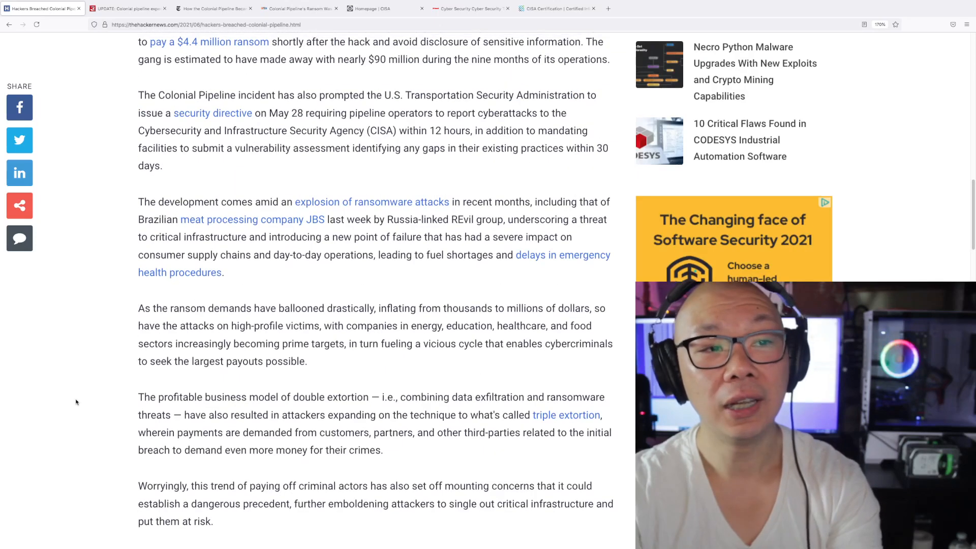
pyautogui.scroll(-3)
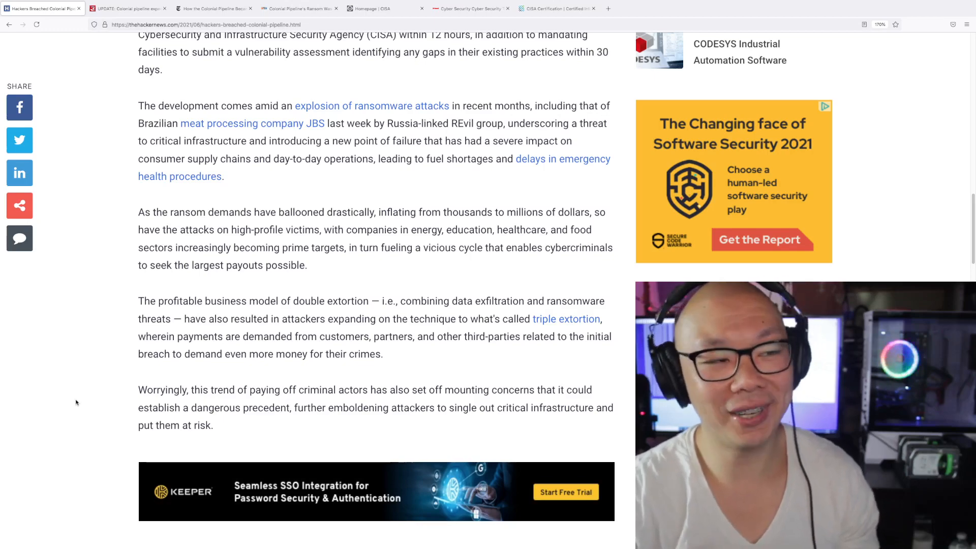
pyautogui.scroll(-3)
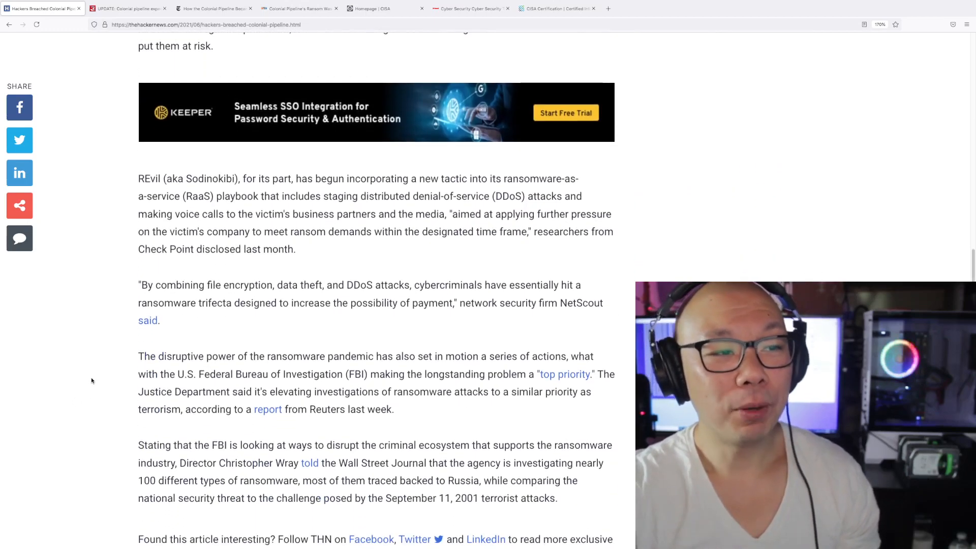
pyautogui.scroll(-3)
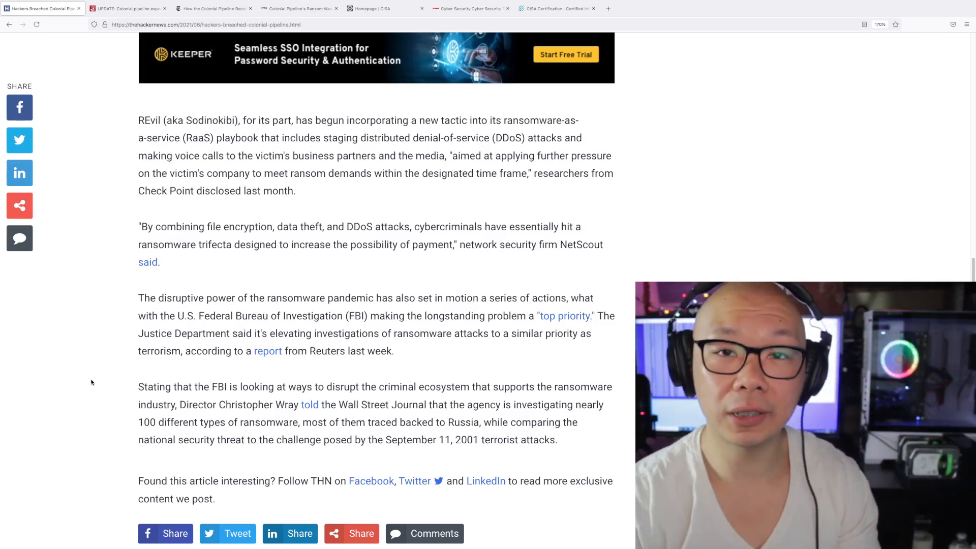
pyautogui.click(128, 8)
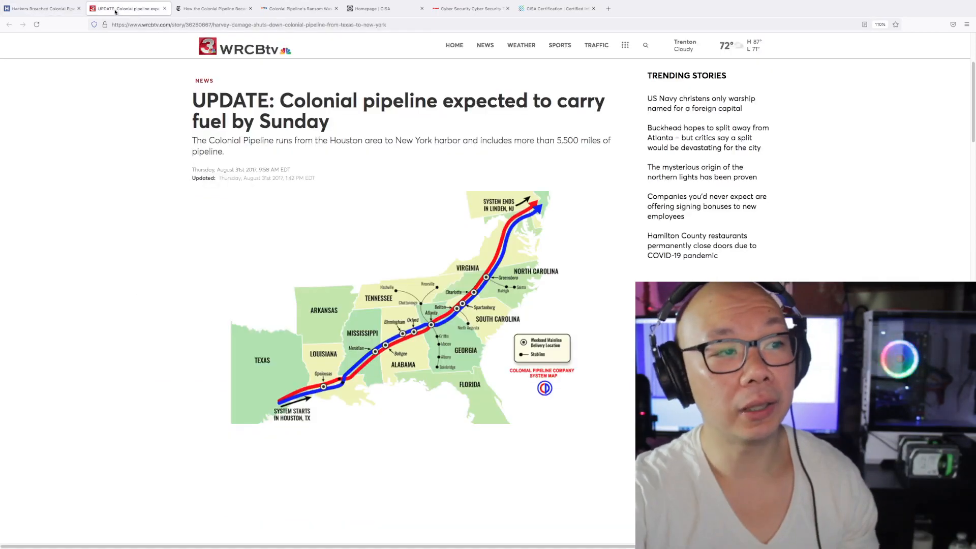
pyautogui.moveTo(129, 408)
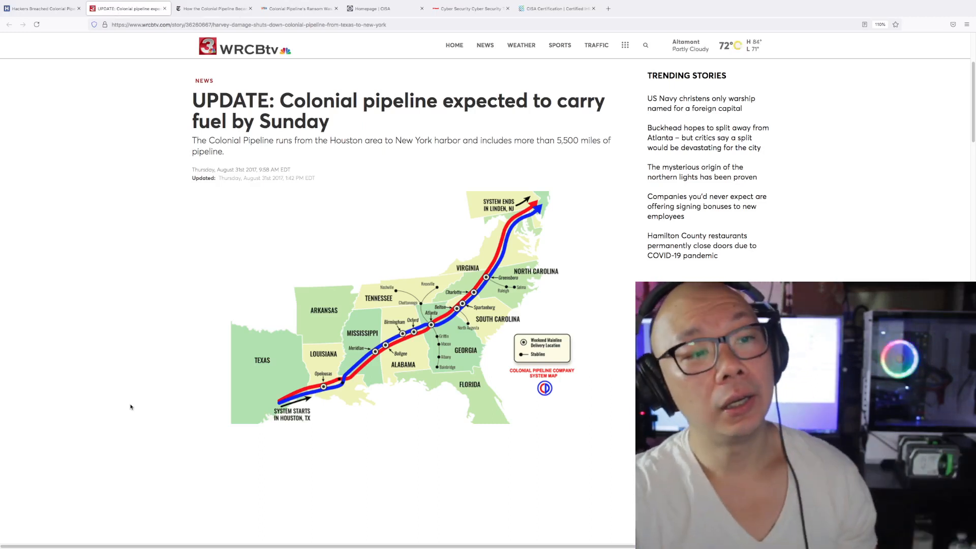
pyautogui.moveTo(105, 411)
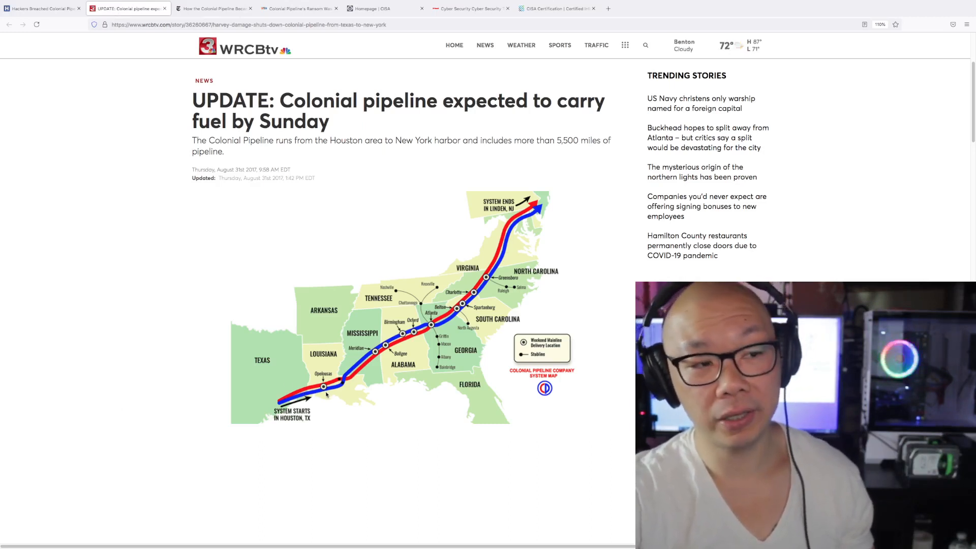
pyautogui.moveTo(322, 414)
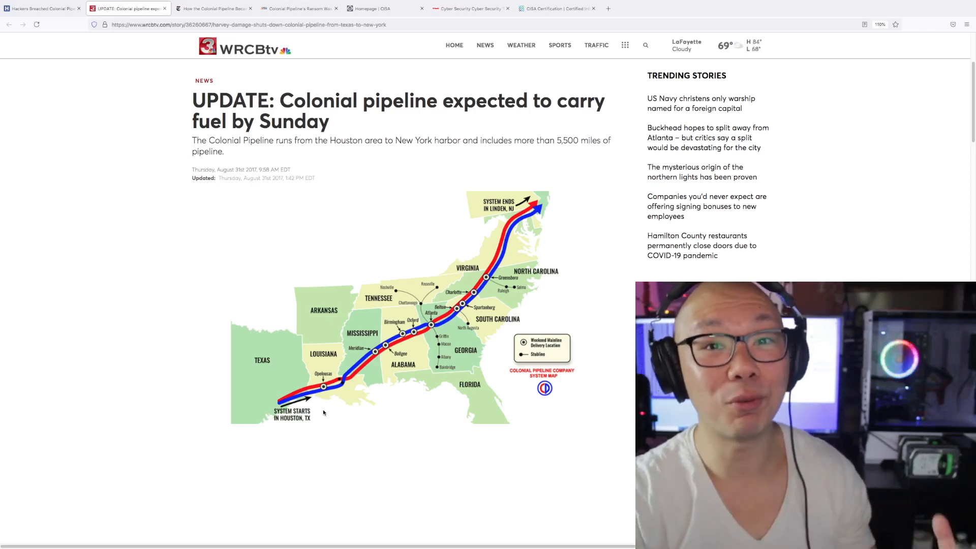
# - Return to the Hacker News article and scroll to the closing FBI paragraph and analyst report banner
pyautogui.click(40, 8)
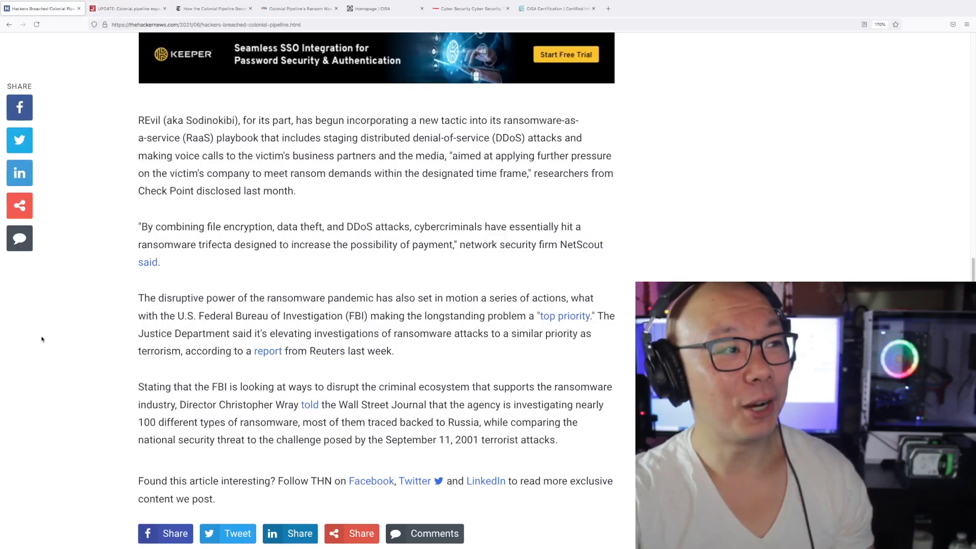
pyautogui.scroll(-3)
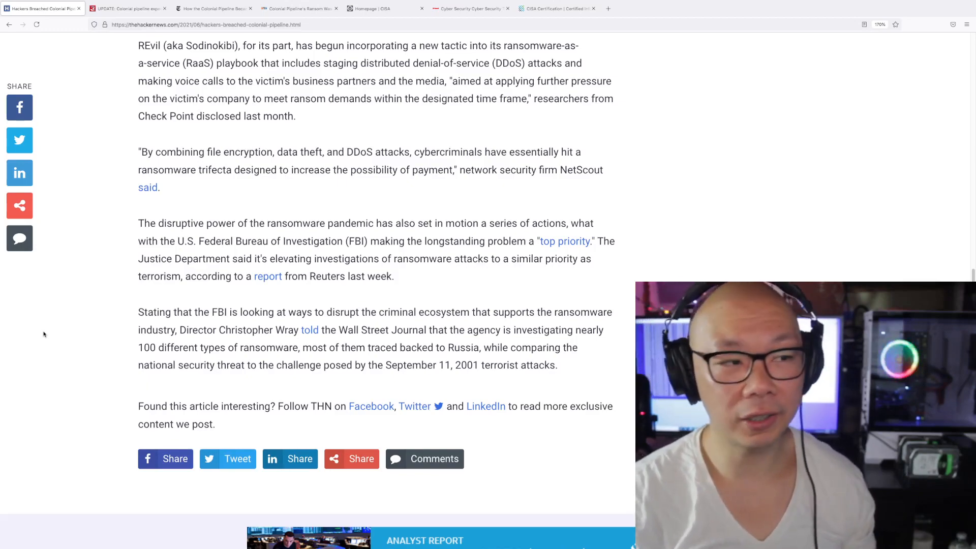
# - Scroll back up to the article's headline, photo and opening VPN password paragraphs
pyautogui.scroll(3)
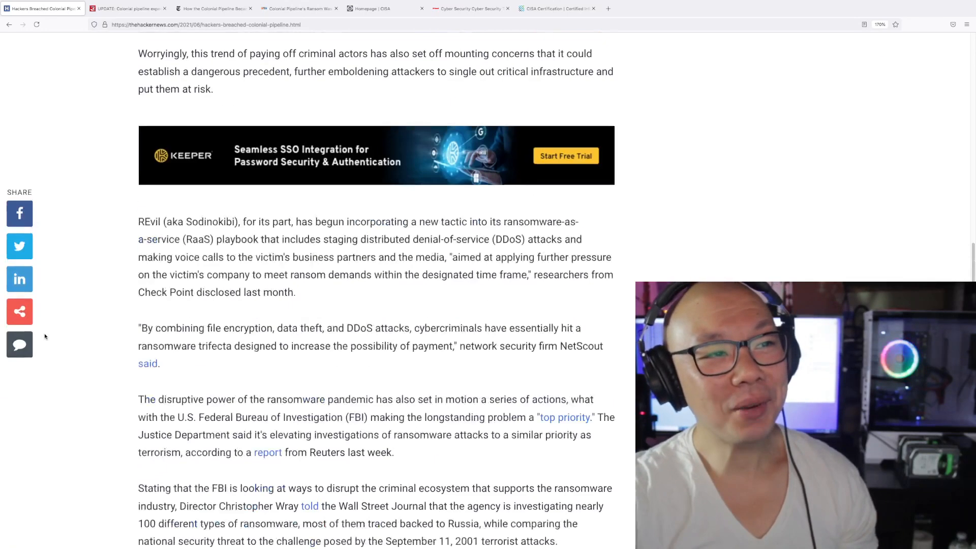
pyautogui.scroll(3)
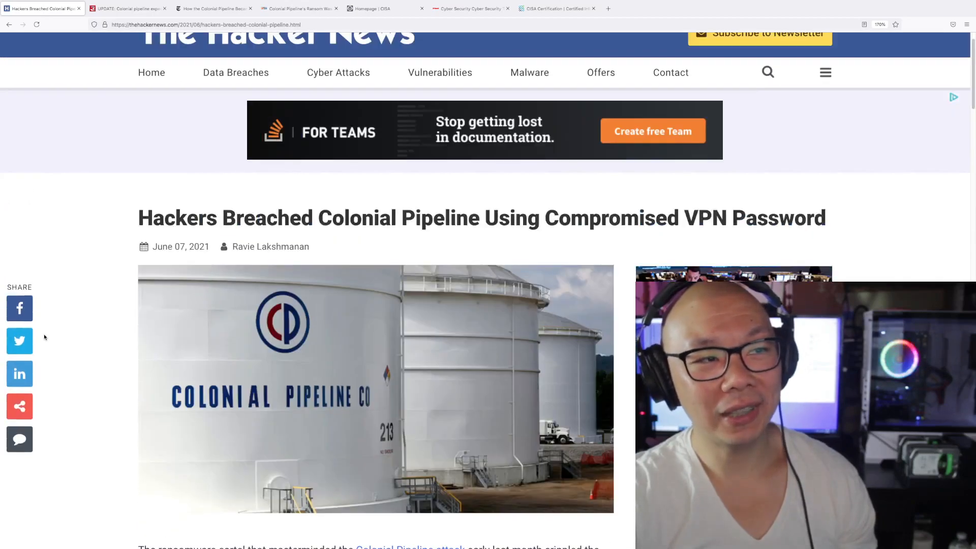
pyautogui.scroll(-3)
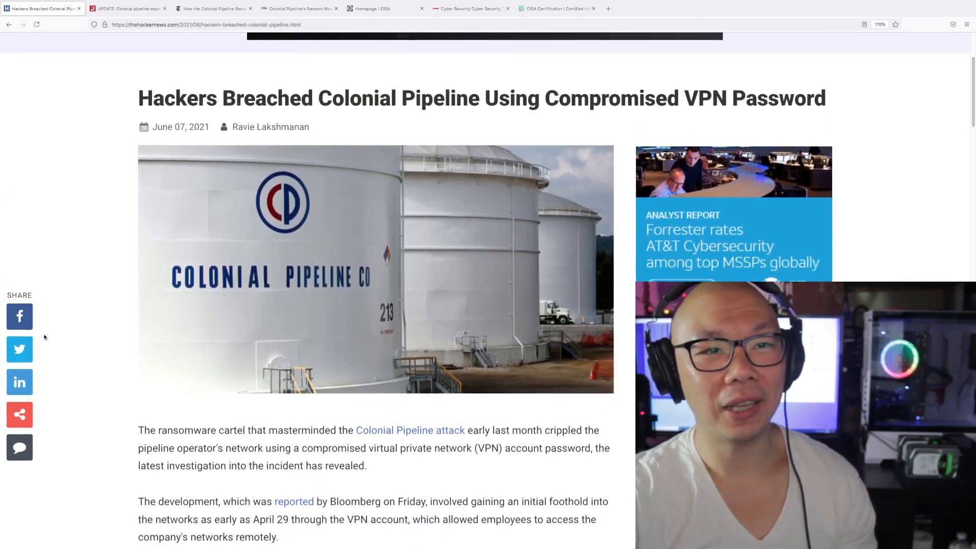
pyautogui.scroll(-3)
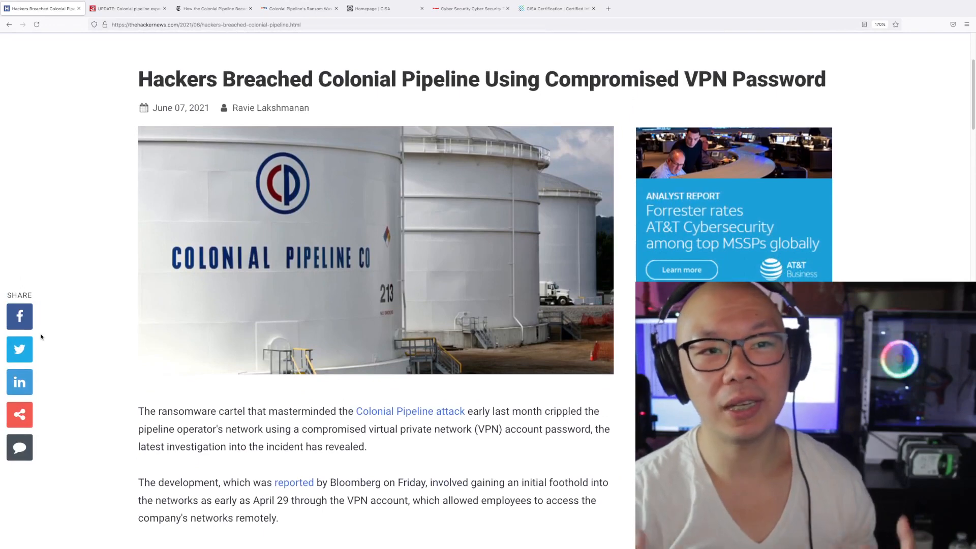